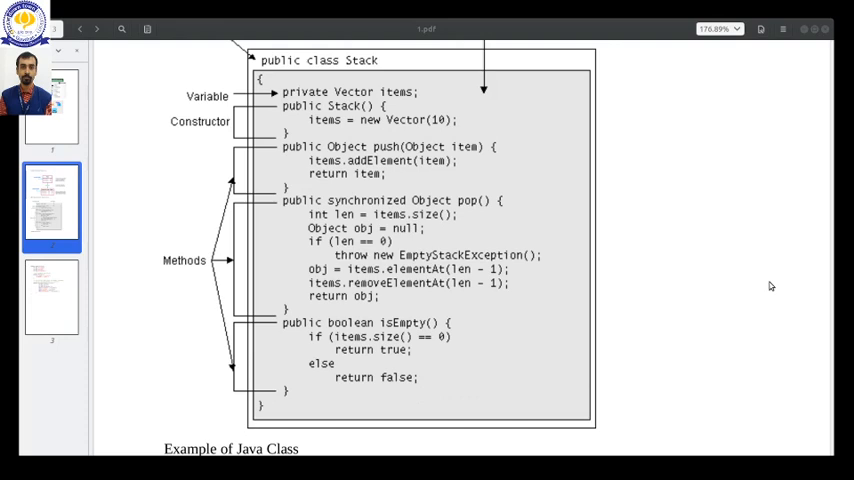
mouse_move(623, 364)
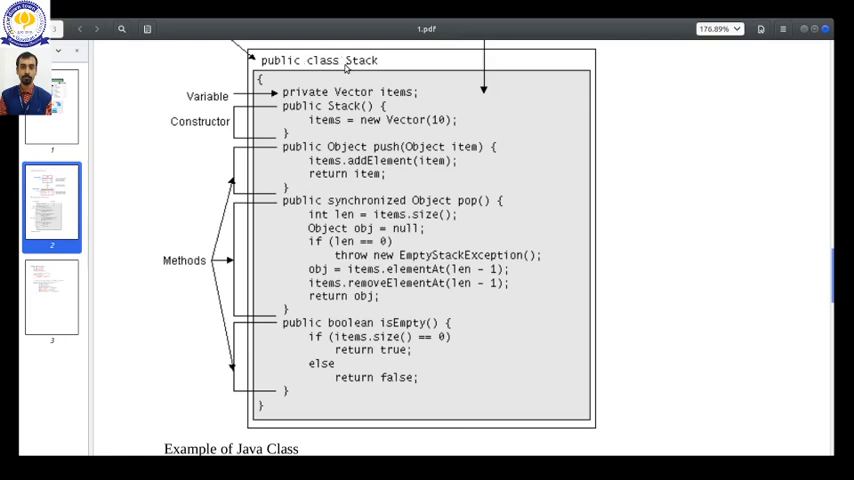
mouse_move(308, 66)
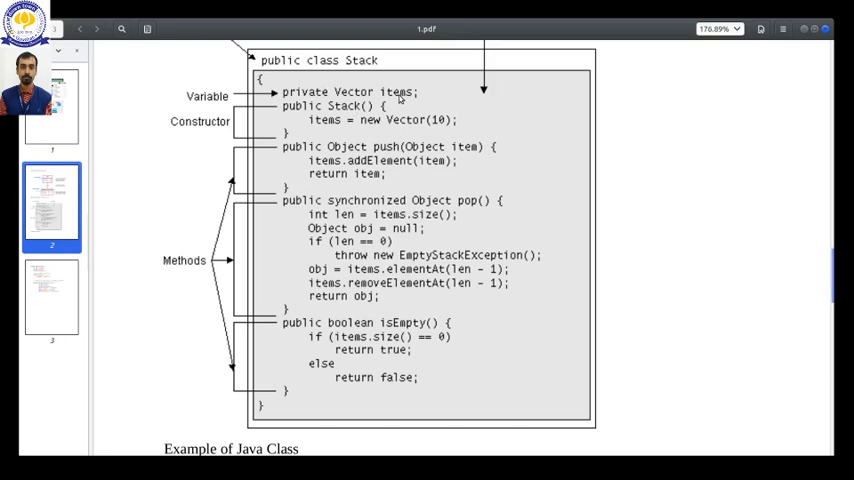
mouse_move(372, 127)
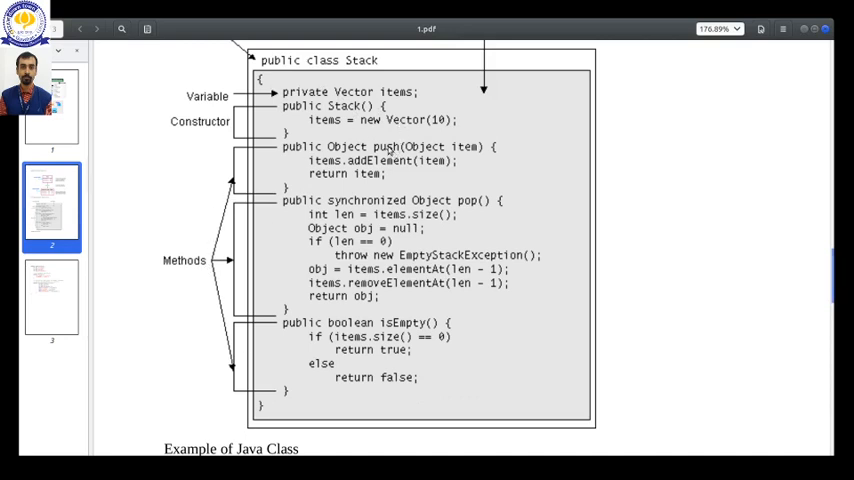
mouse_move(467, 224)
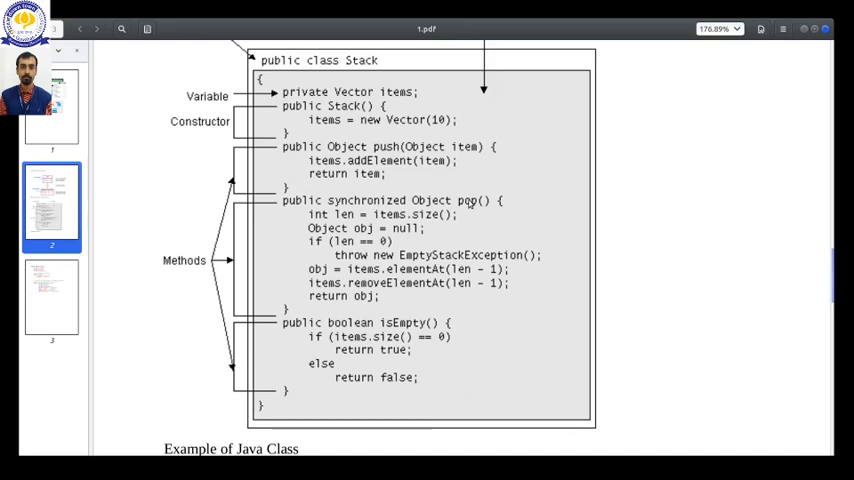
mouse_move(410, 328)
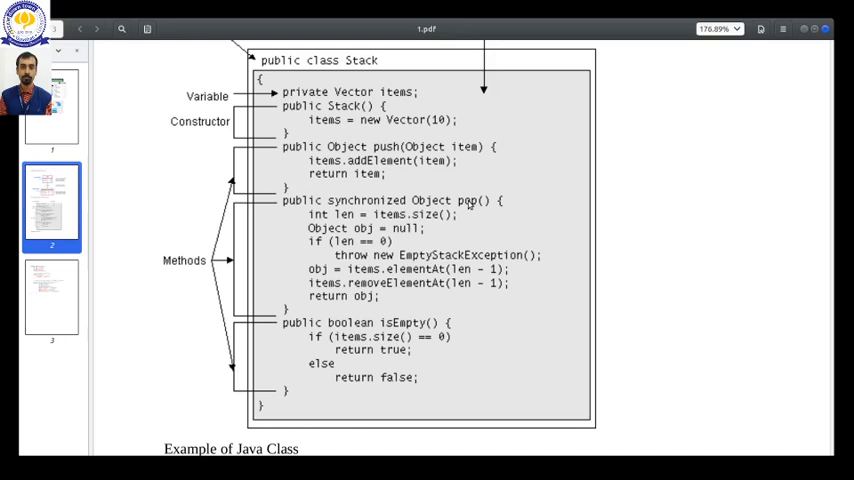
mouse_move(383, 188)
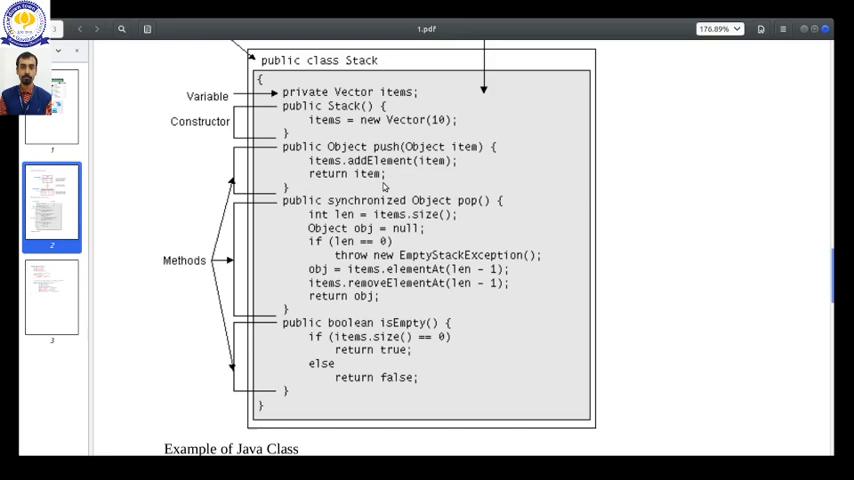
mouse_move(340, 82)
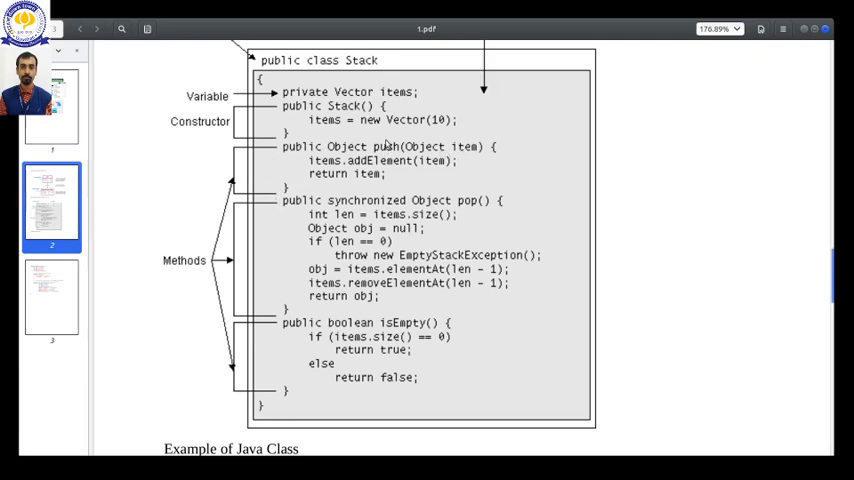
mouse_move(287, 190)
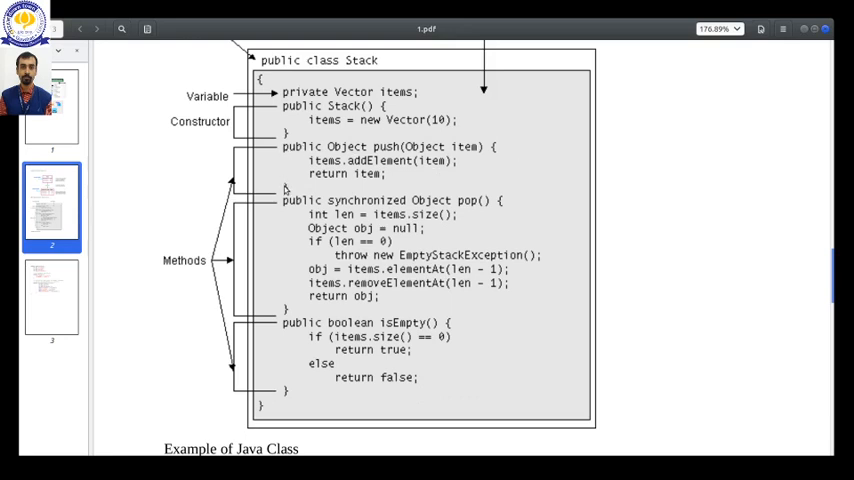
mouse_move(393, 150)
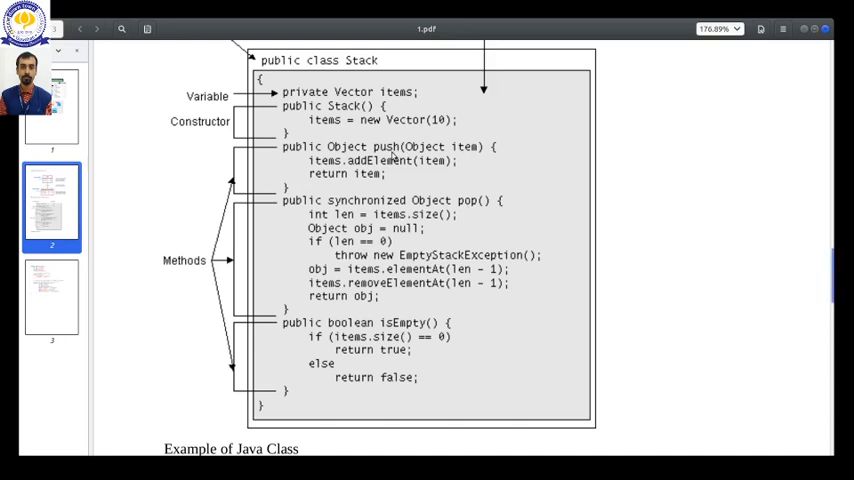
mouse_move(470, 153)
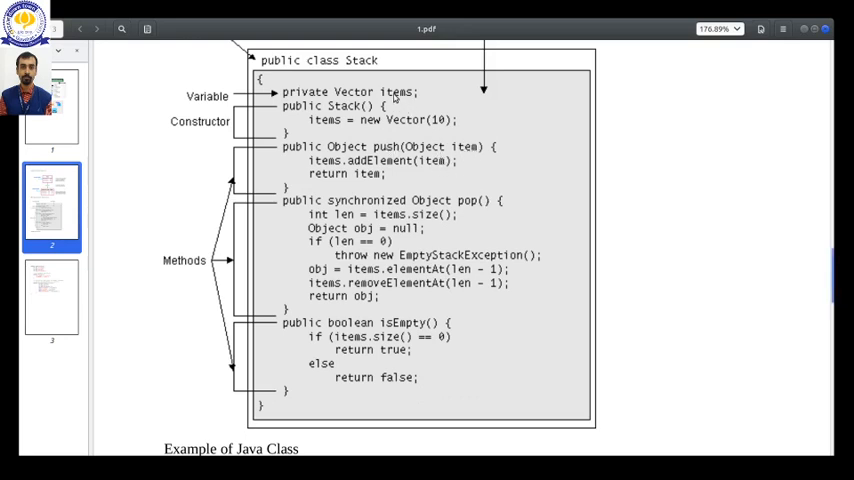
mouse_move(390, 146)
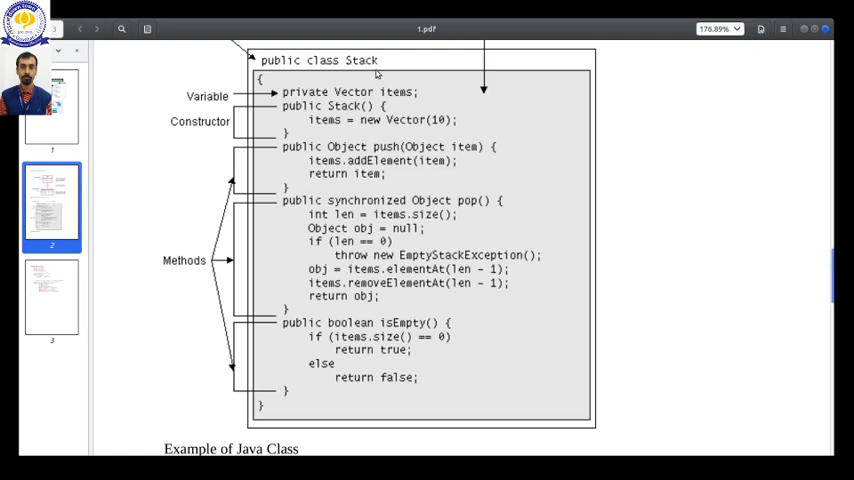
mouse_move(255, 170)
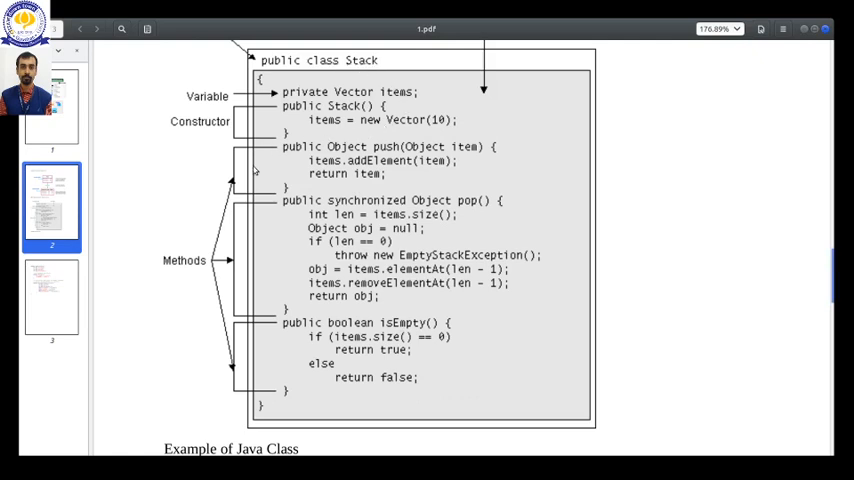